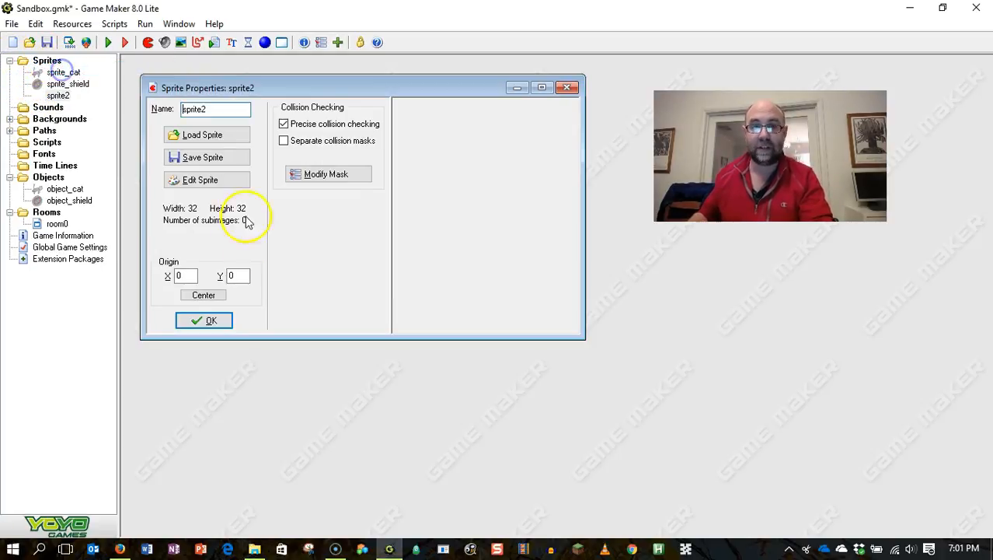
# Step: Rename sprite2 to sprite_cat_flipped and bring up Load Sprite's image picker
pyautogui.write('sprite')
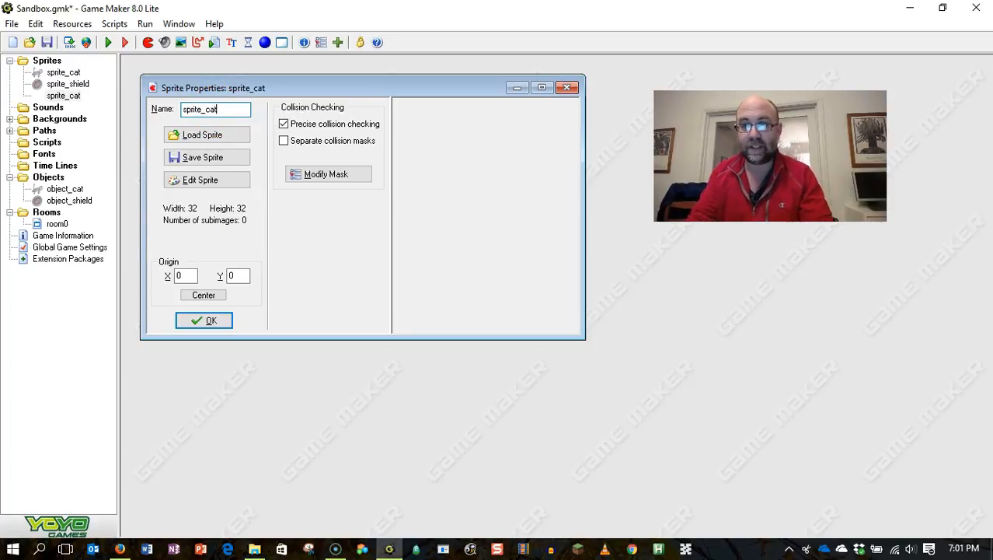
pyautogui.write(')sli')
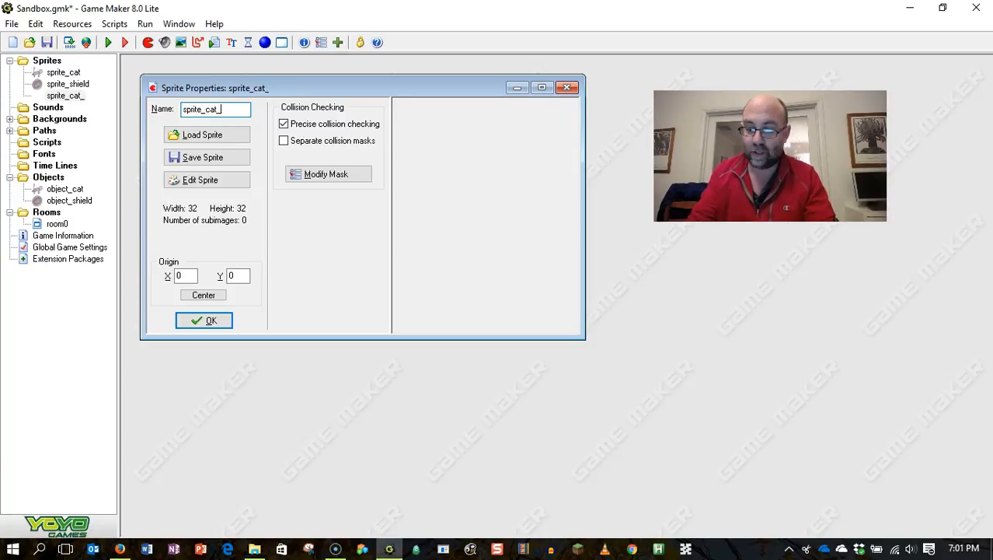
pyautogui.write('flipped')
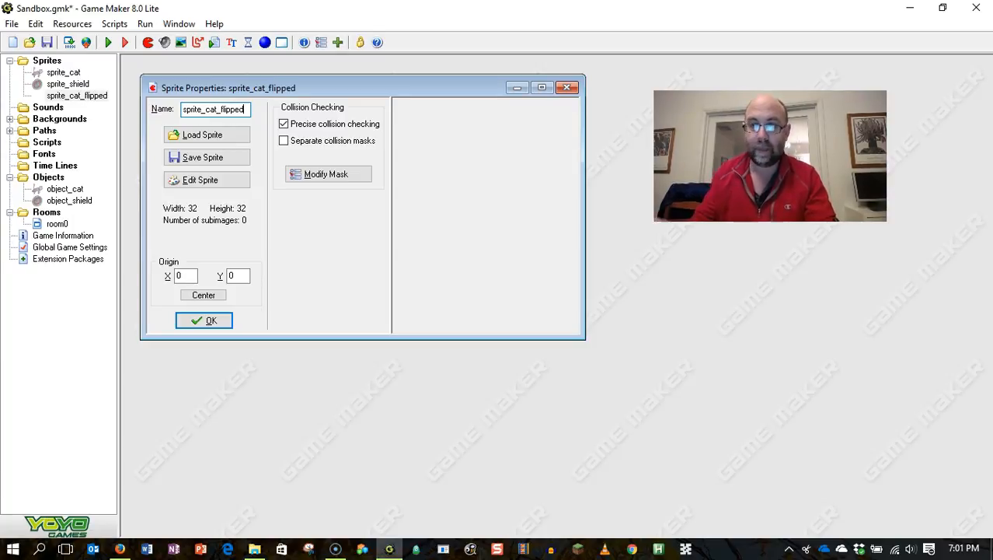
pyautogui.click(203, 135)
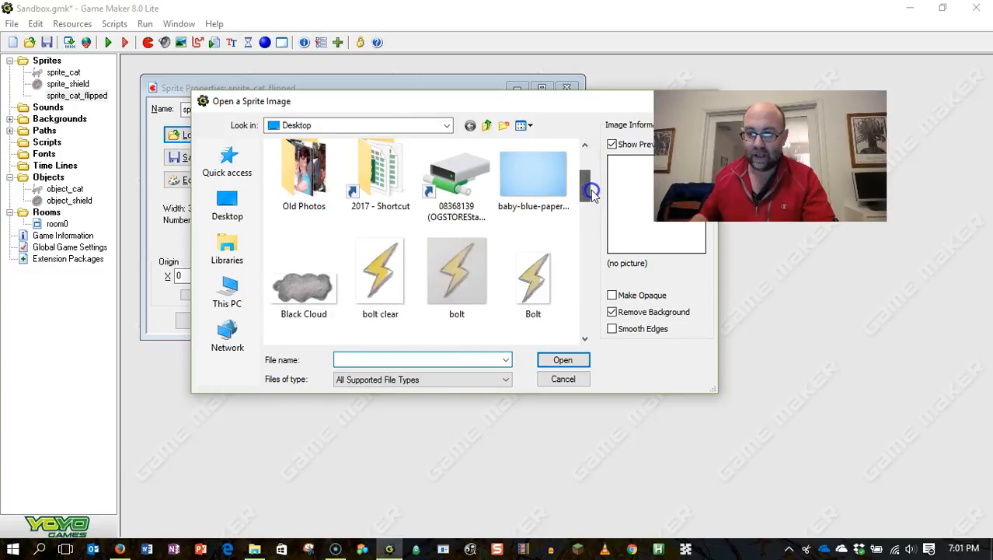
# Step: Load cat flipped.png into sprite_cat_flipped with Remove Background ticked
pyautogui.write('cat')
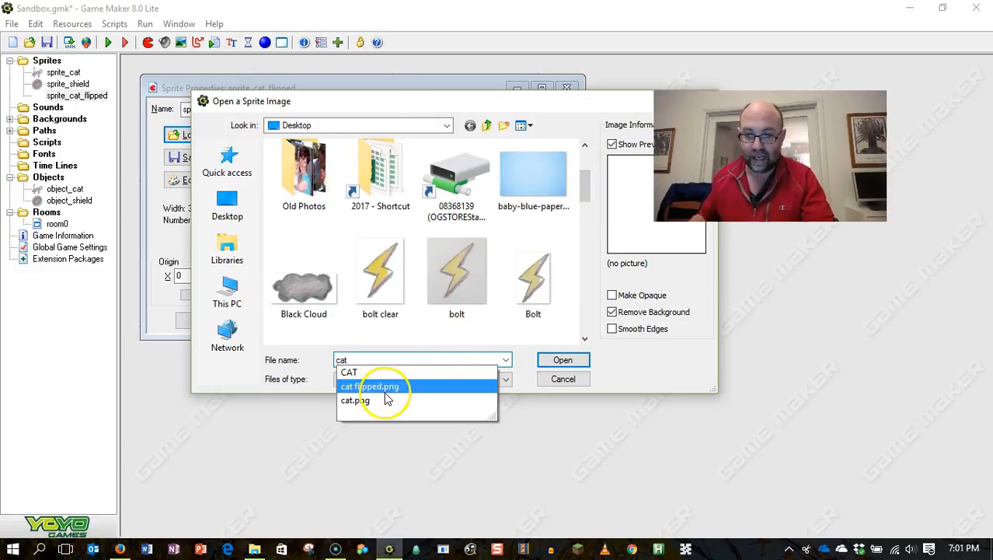
pyautogui.click(370, 386)
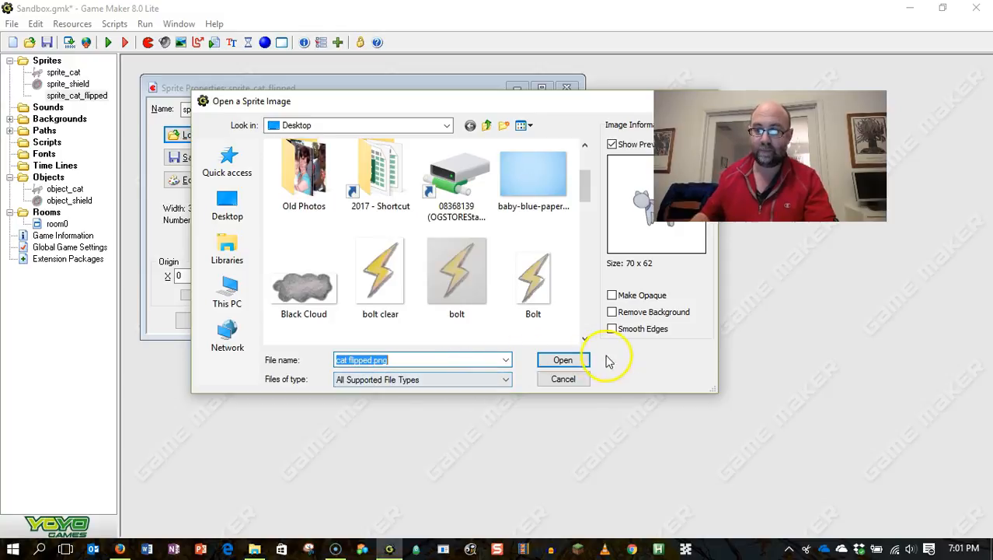
pyautogui.click(612, 312)
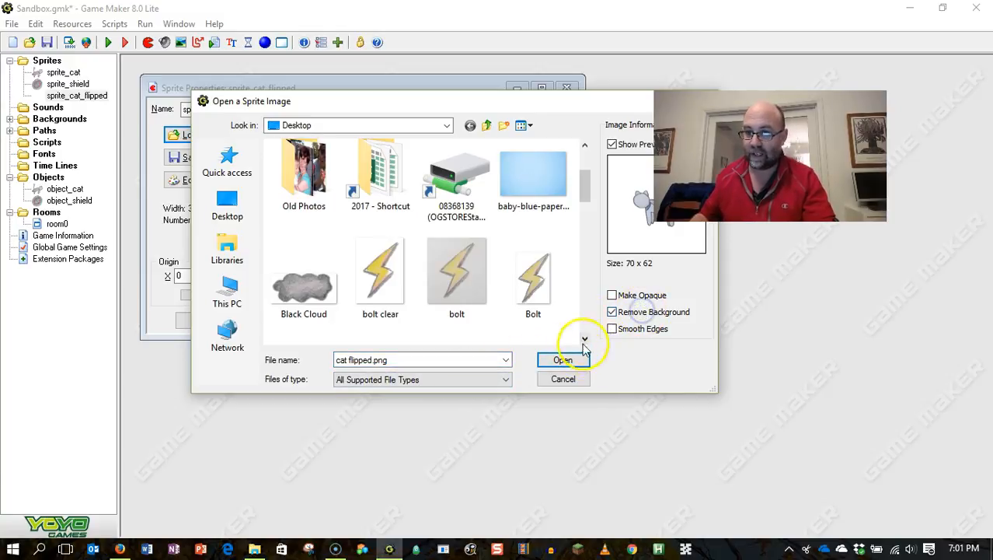
pyautogui.click(563, 359)
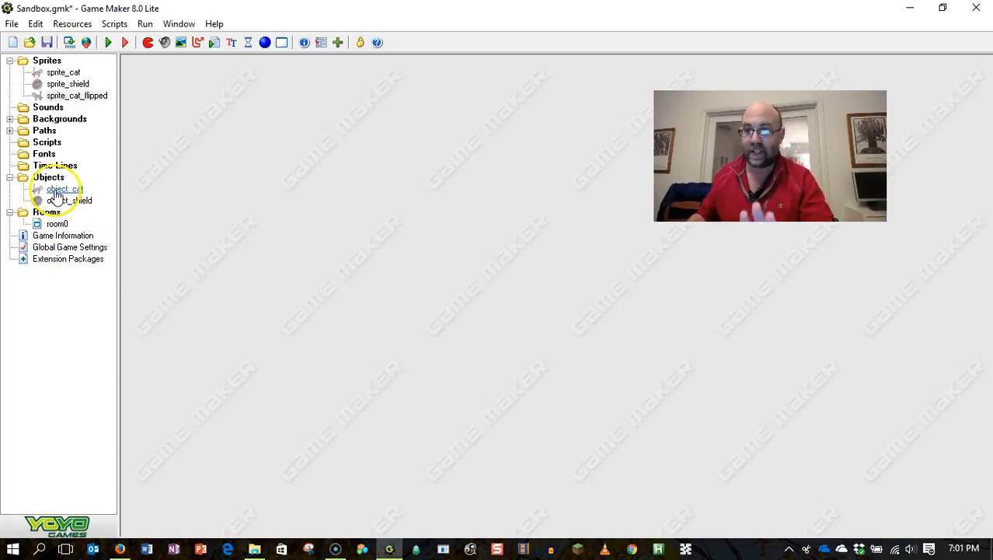
# Step: Open object_cat's properties and show the main1 sprite actions
pyautogui.doubleClick(65, 189)
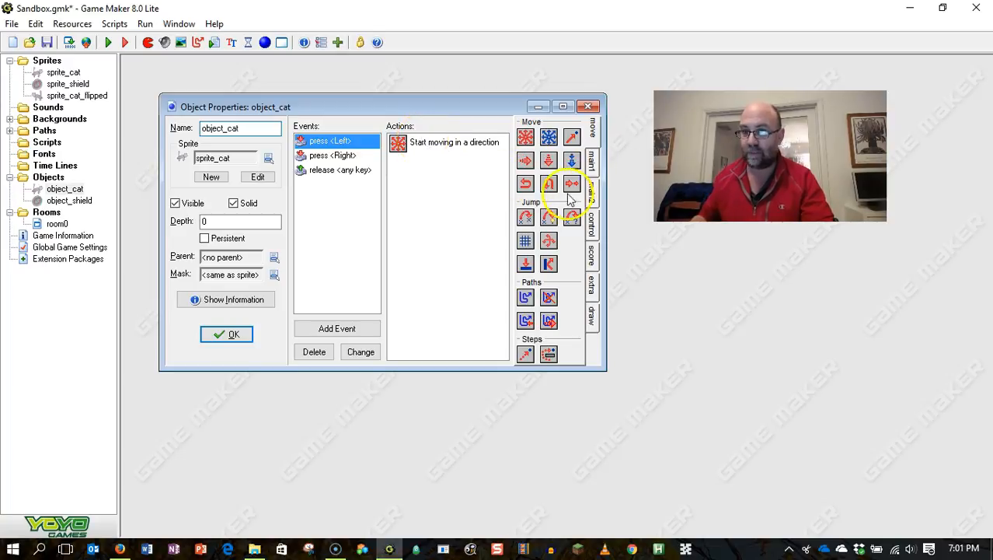
pyautogui.click(592, 161)
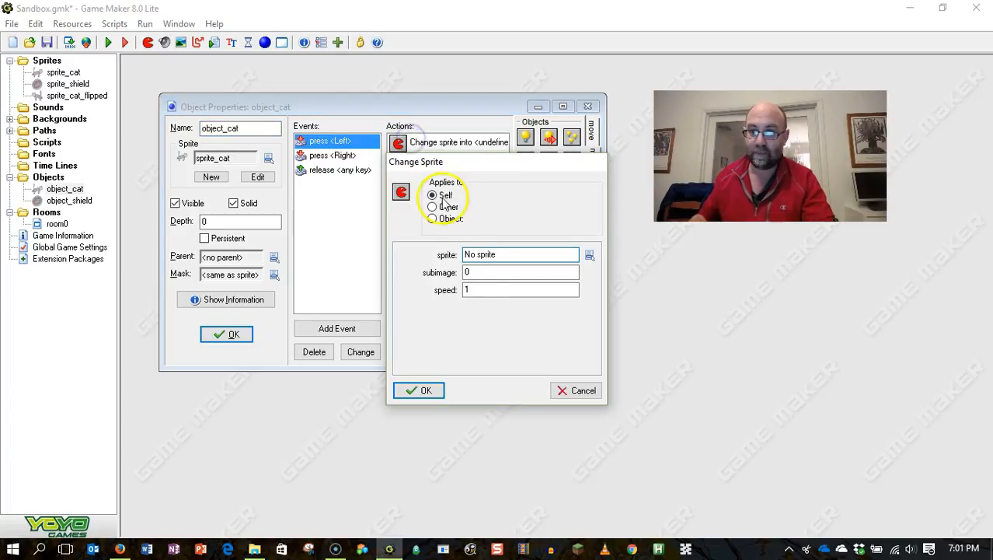
# Step: Set the press-Left Change Sprite action to use sprite_cat_flipped
pyautogui.click(590, 254)
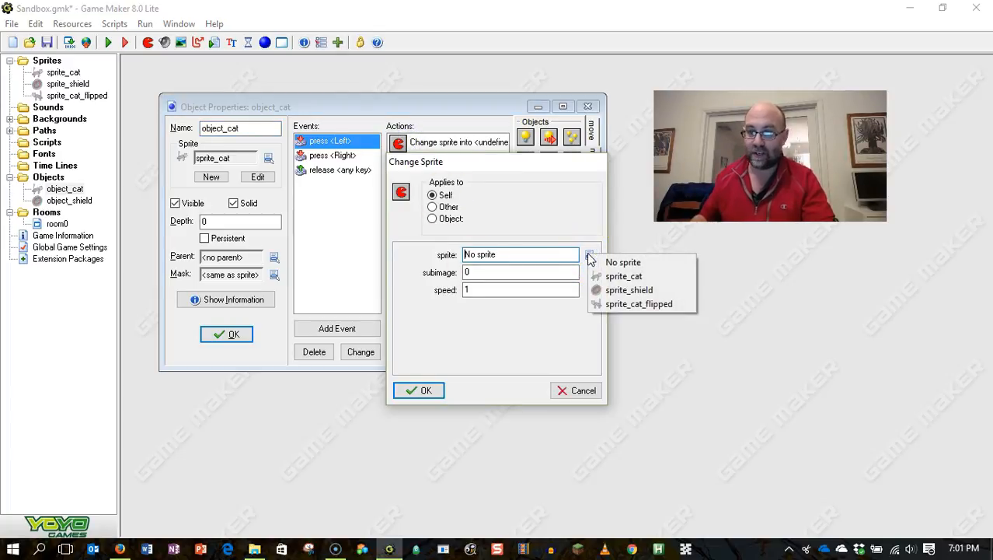
pyautogui.click(639, 303)
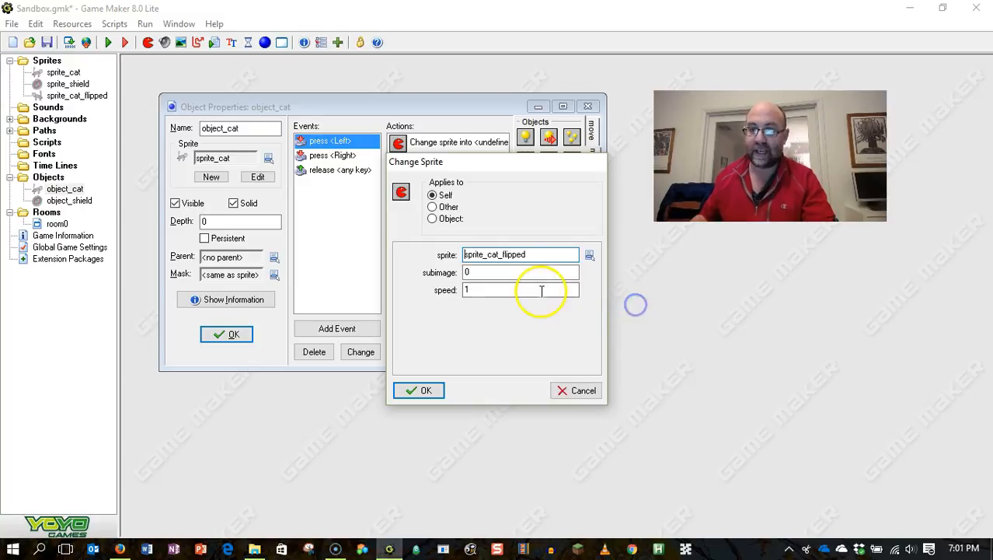
pyautogui.click(418, 390)
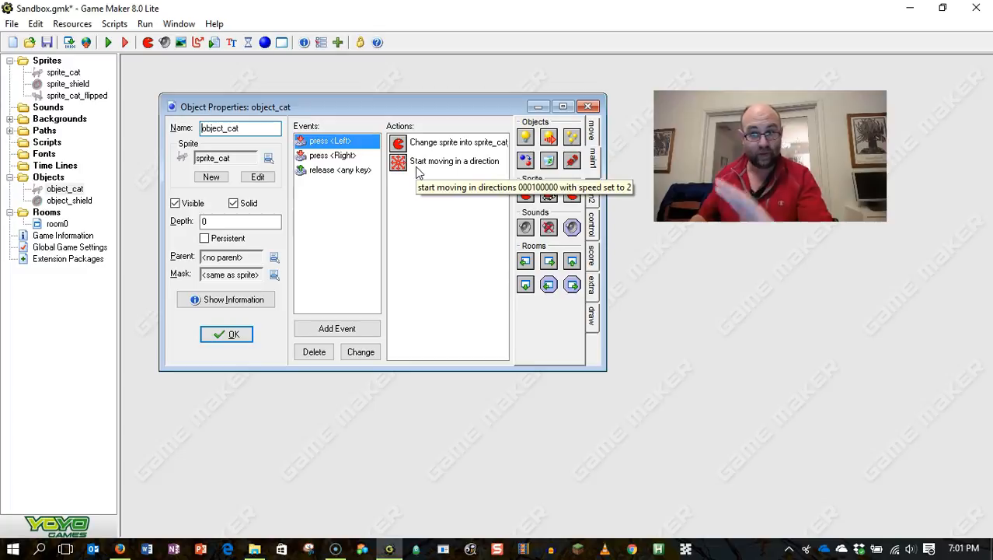
pyautogui.moveTo(467, 215)
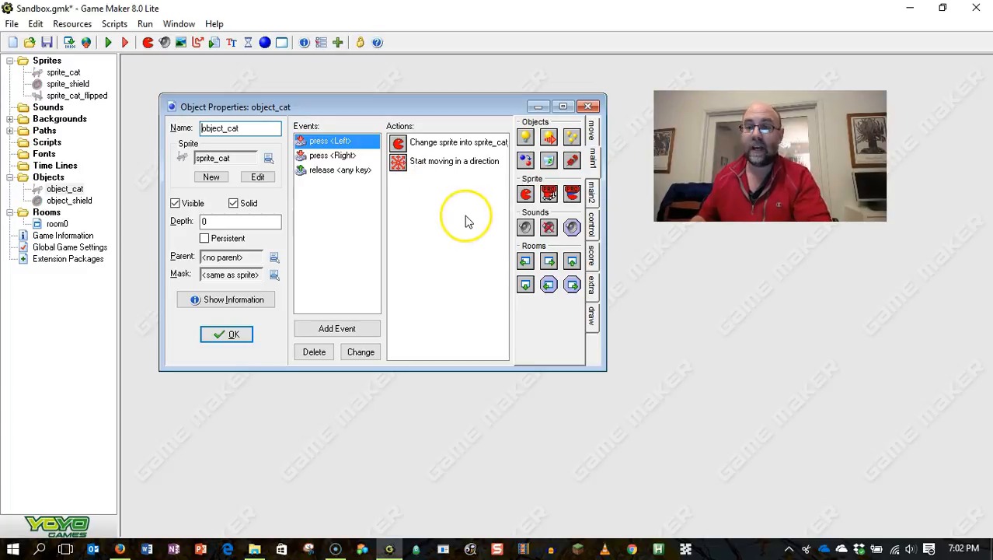
pyautogui.moveTo(347, 161)
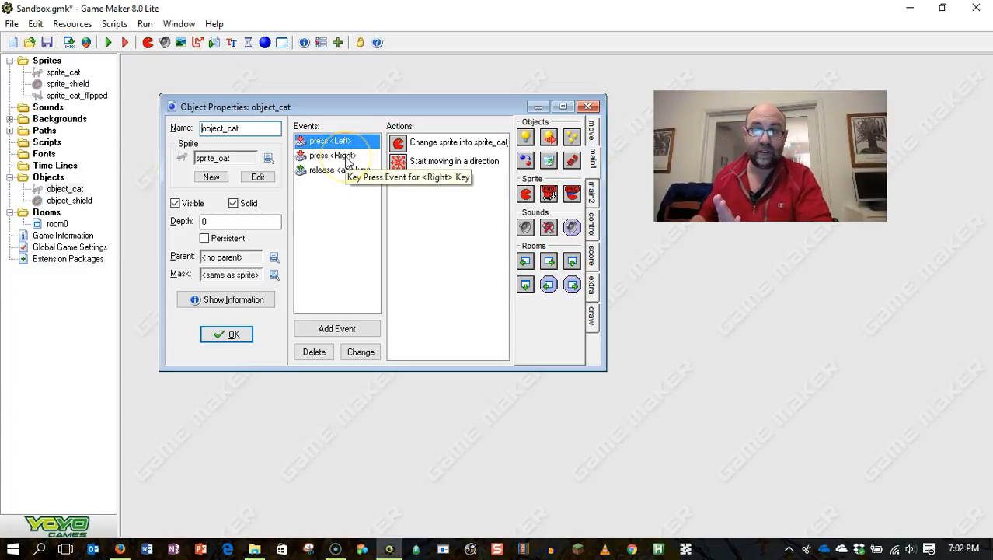
# Step: Give the press-Right event a Change Sprite action using sprite_cat
pyautogui.click(332, 155)
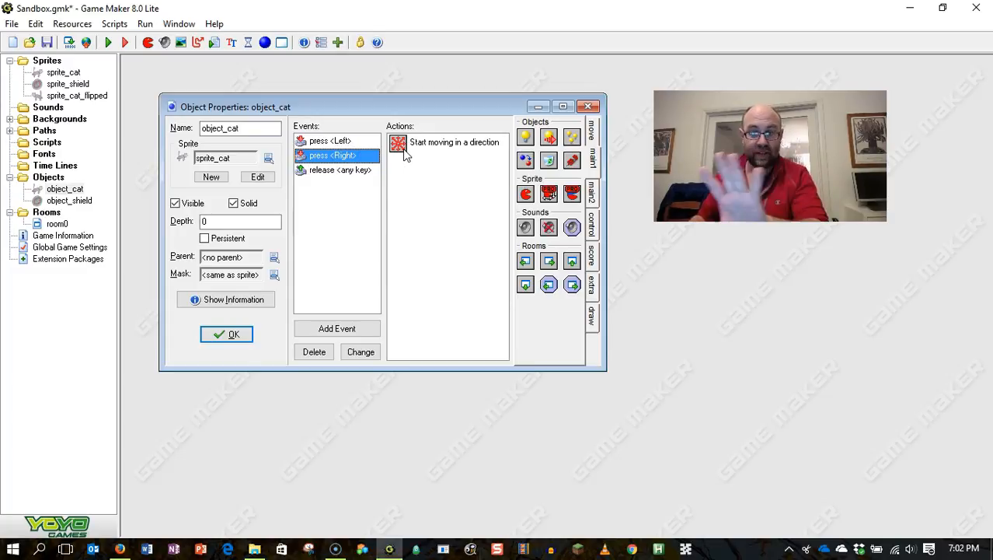
pyautogui.moveTo(416, 162)
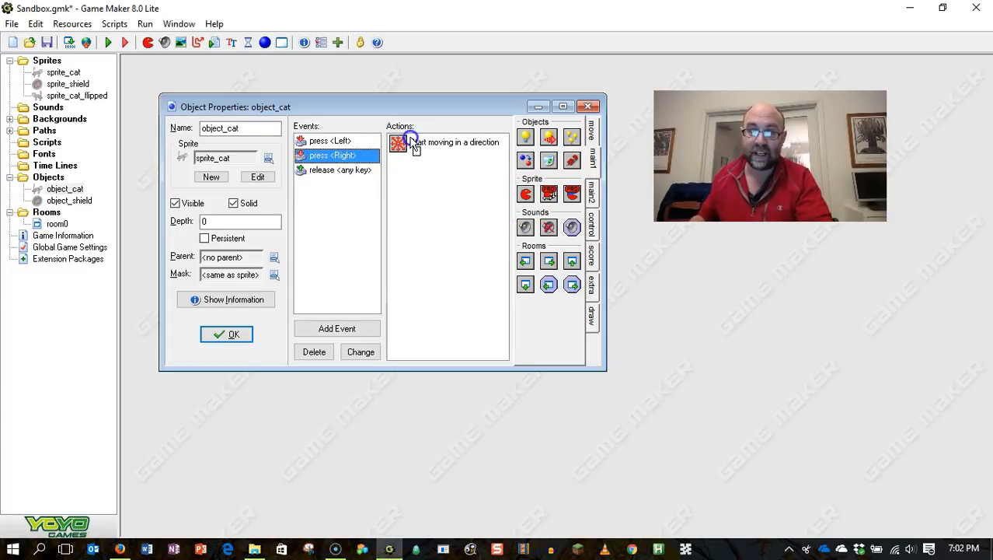
pyautogui.click(588, 254)
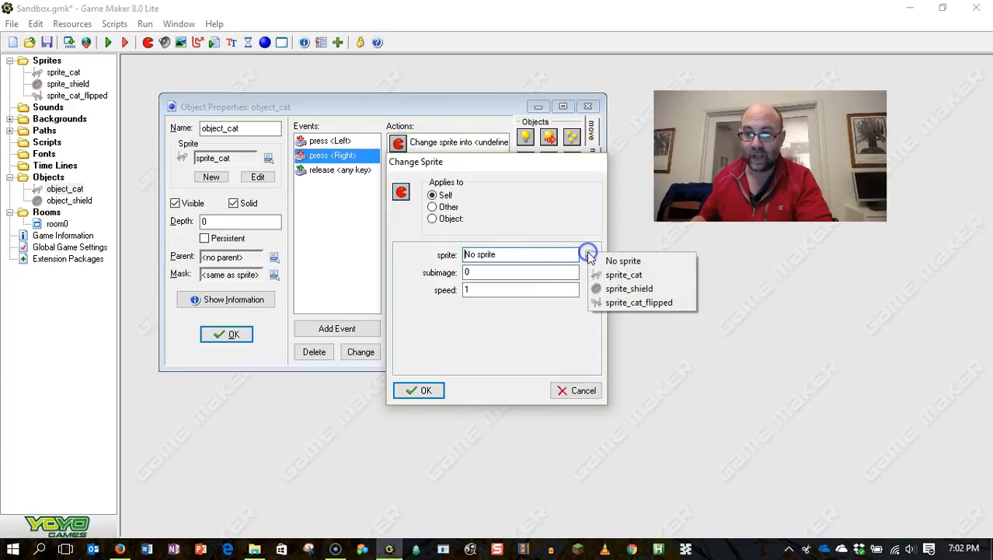
pyautogui.click(624, 275)
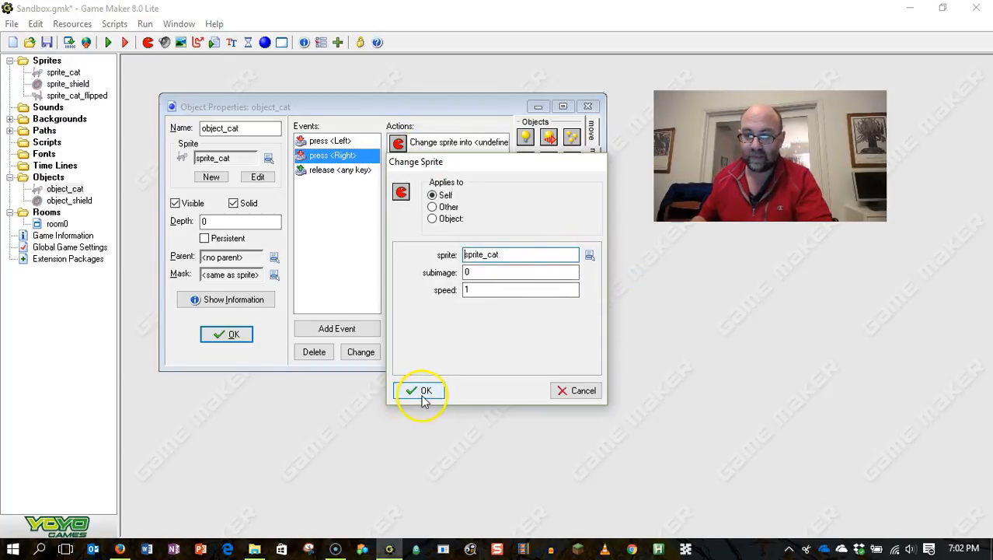
pyautogui.click(420, 391)
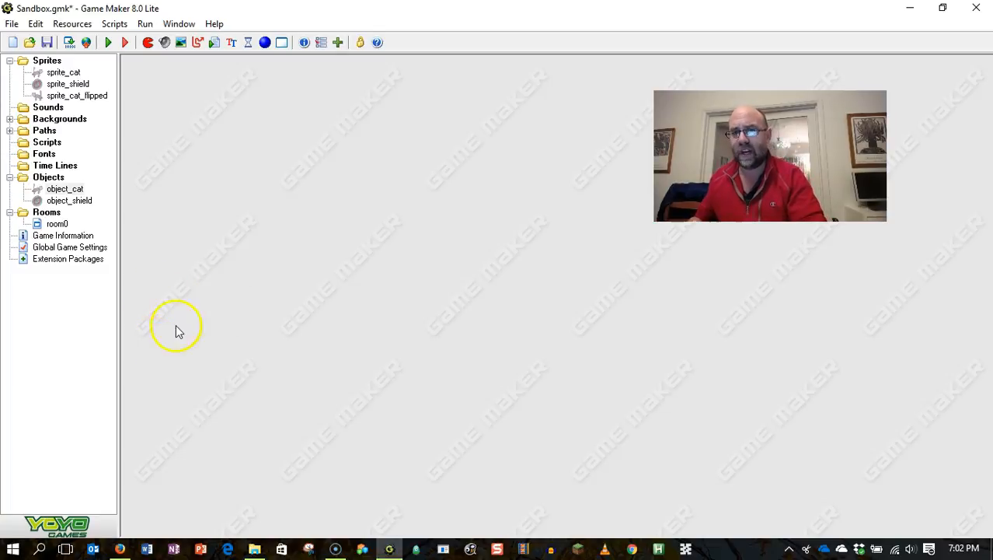
pyautogui.moveTo(295, 210)
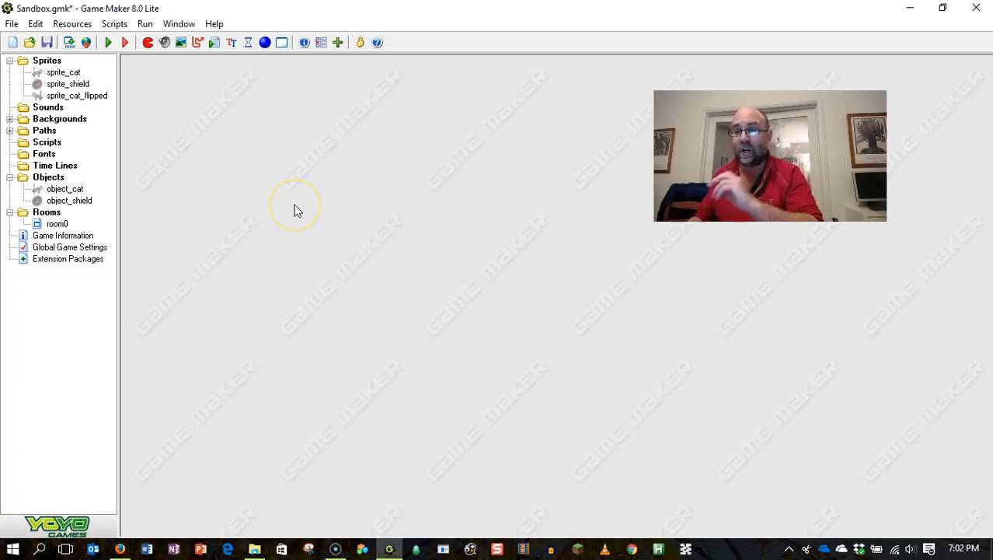
pyautogui.moveTo(269, 170)
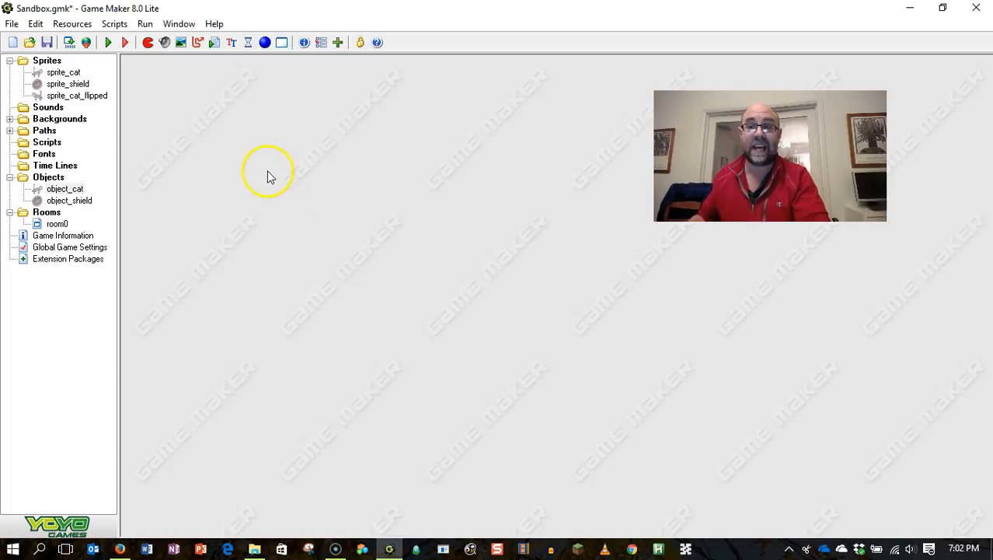
pyautogui.moveTo(108, 42)
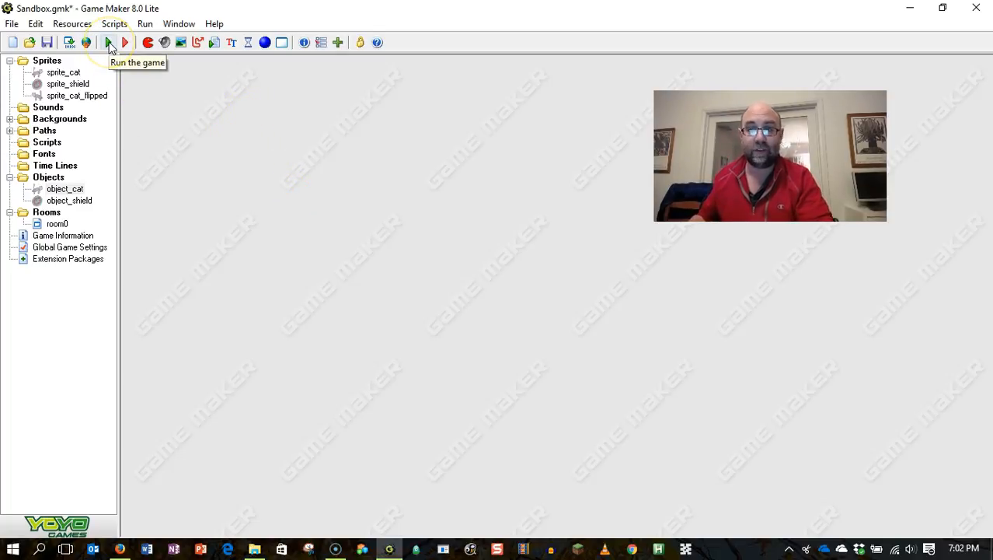
# Step: Run the game and watch the cat standing in the orange room
pyautogui.click(124, 43)
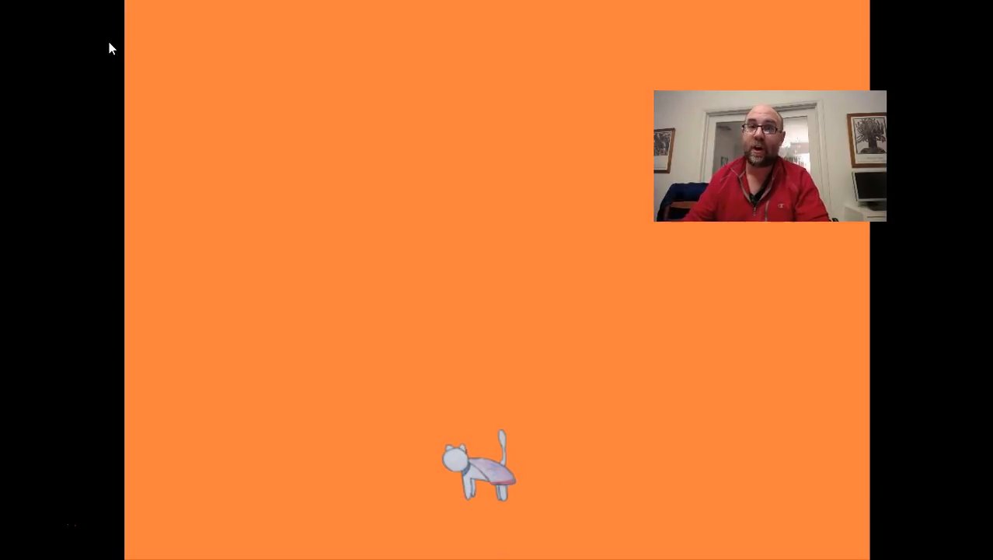
pyautogui.click(53, 93)
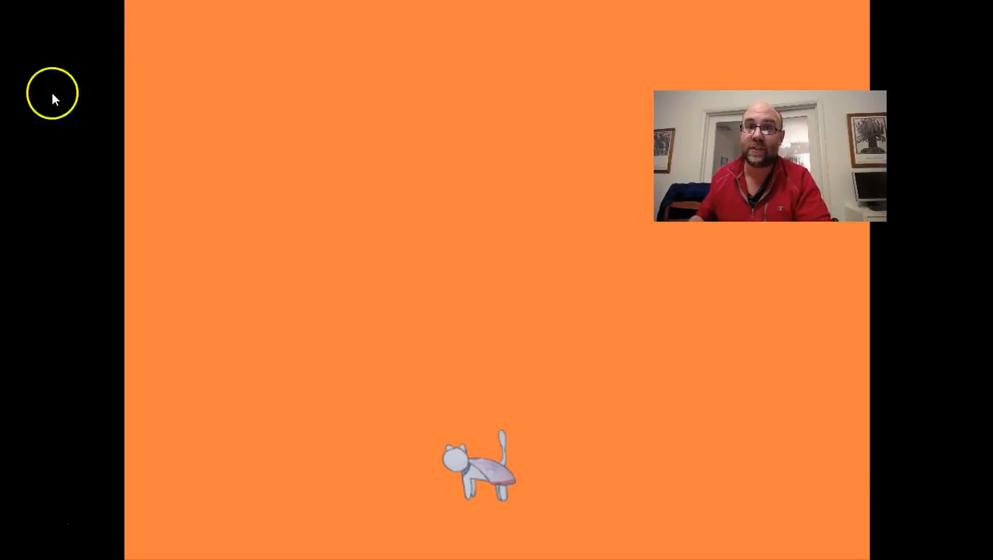